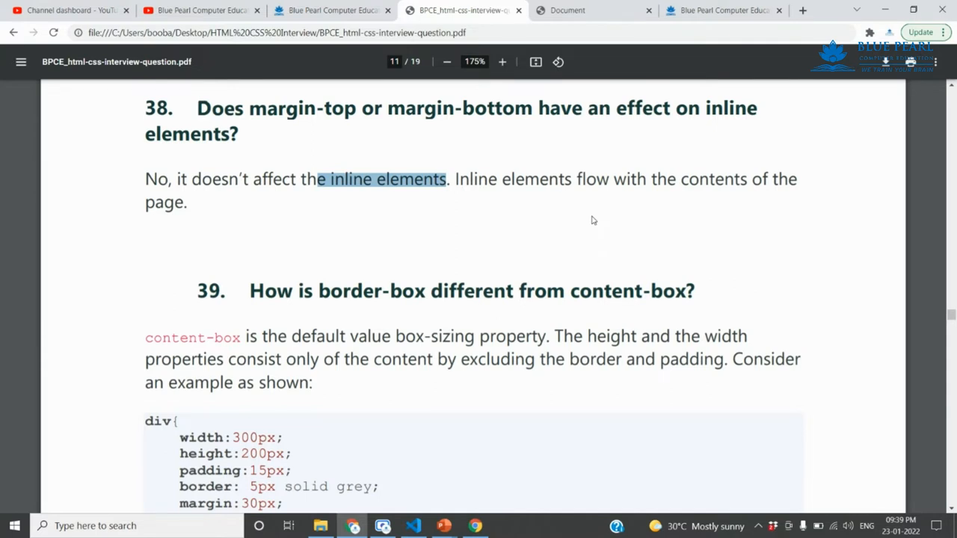
mouse_move(269, 202)
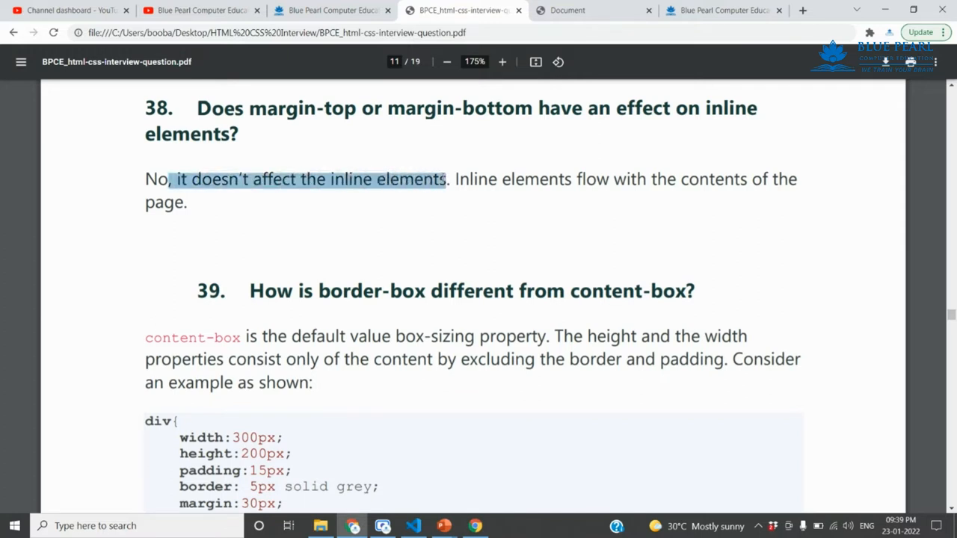
- Highlight the PDF answer that inline elements are unaffected, then switch to the demo web page
left_click_drag(456, 180, 626, 180)
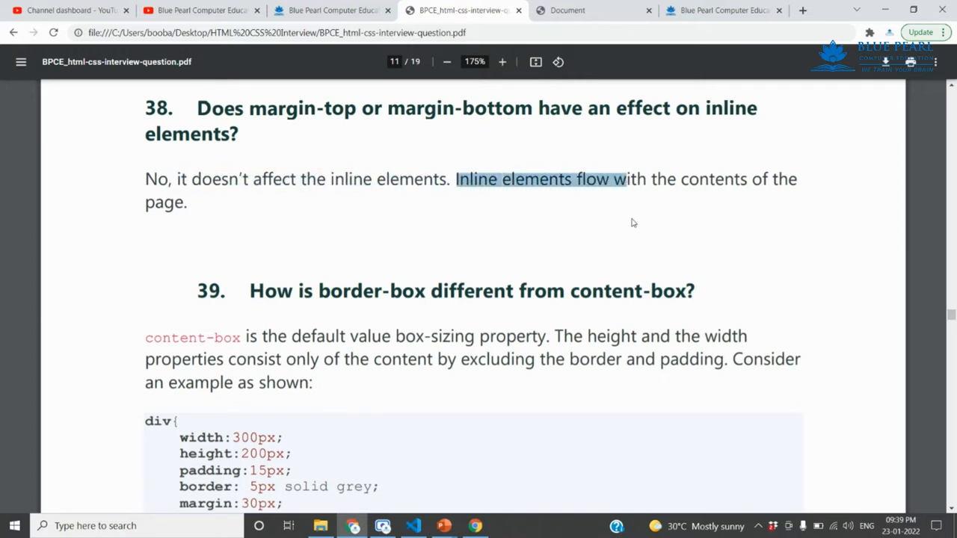
left_click(268, 210)
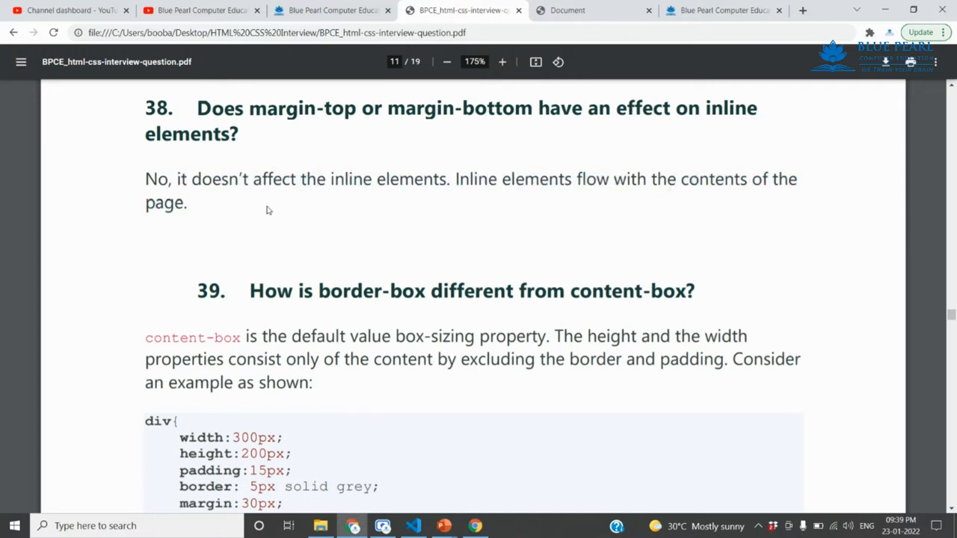
left_click(595, 9)
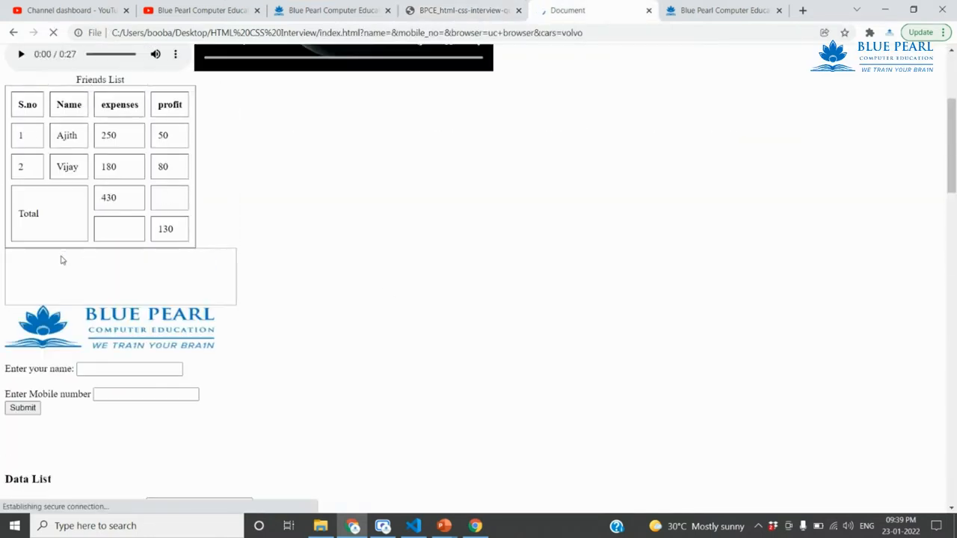
- Inspect the blue 'this is paragraph text' paragraph from its context menu
scroll("down", 3)
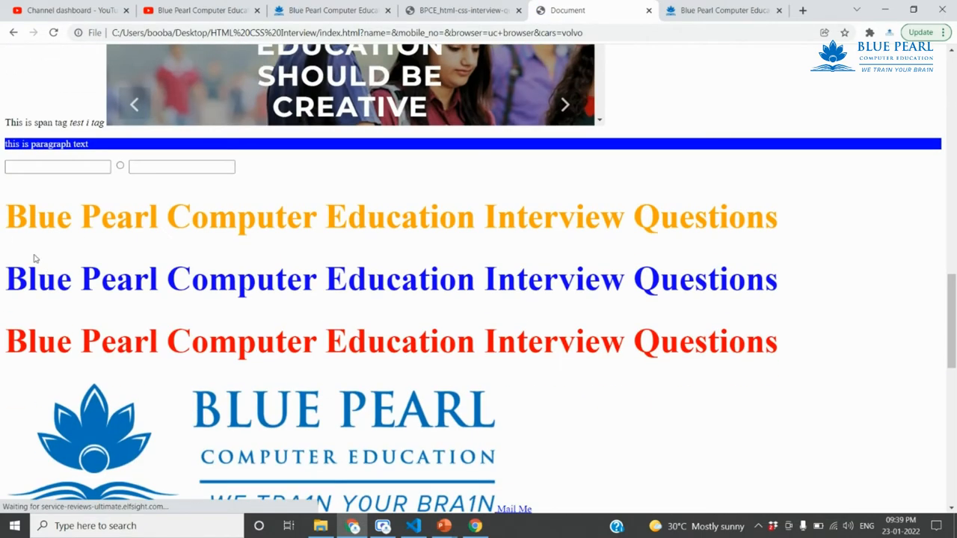
right_click(47, 143)
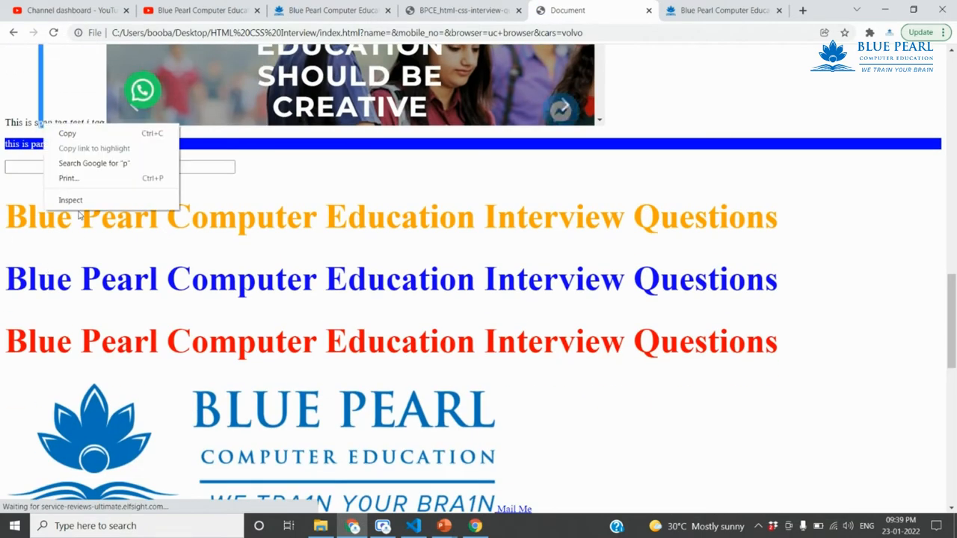
left_click(70, 200)
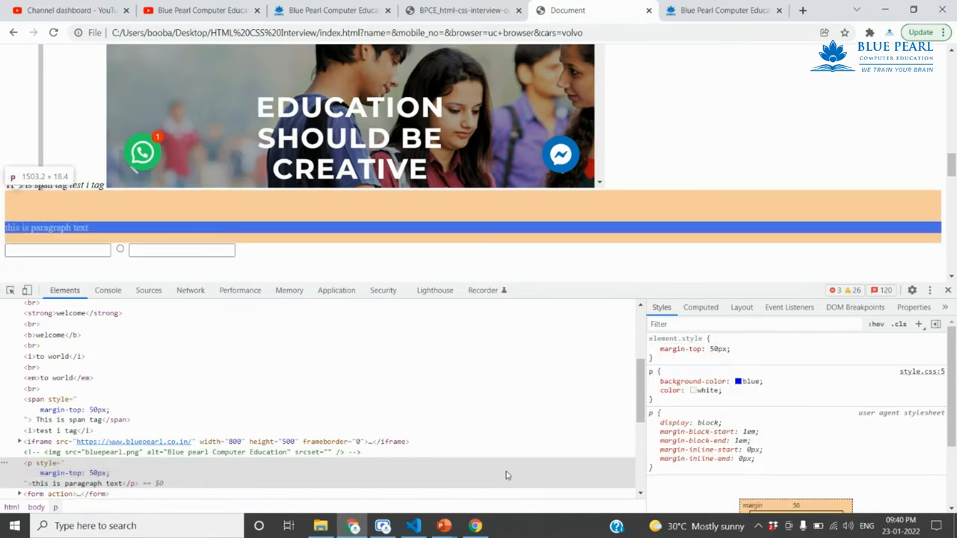
- Select the span and start adding a padding declaration in its element.style
left_click(57, 410)
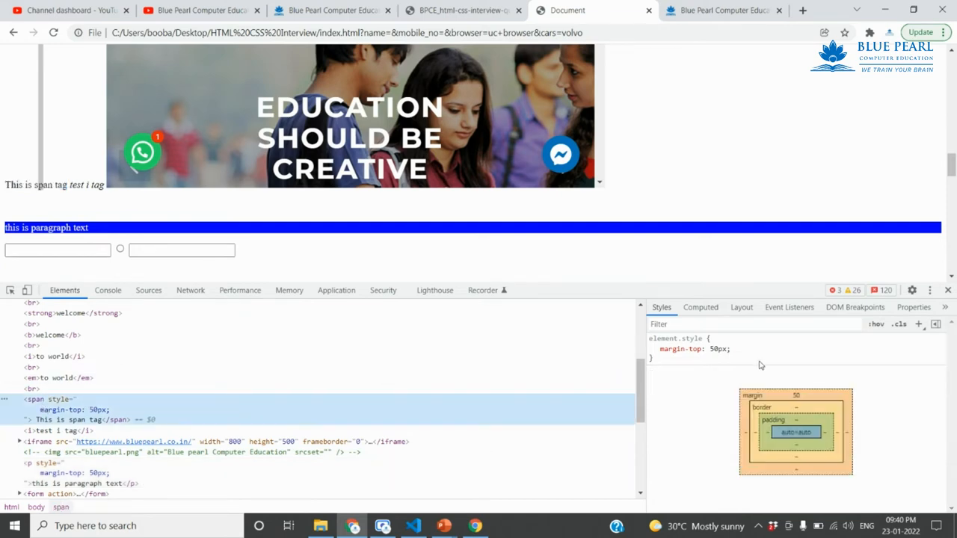
left_click(680, 349)
type("margin-bottom: 50px;")
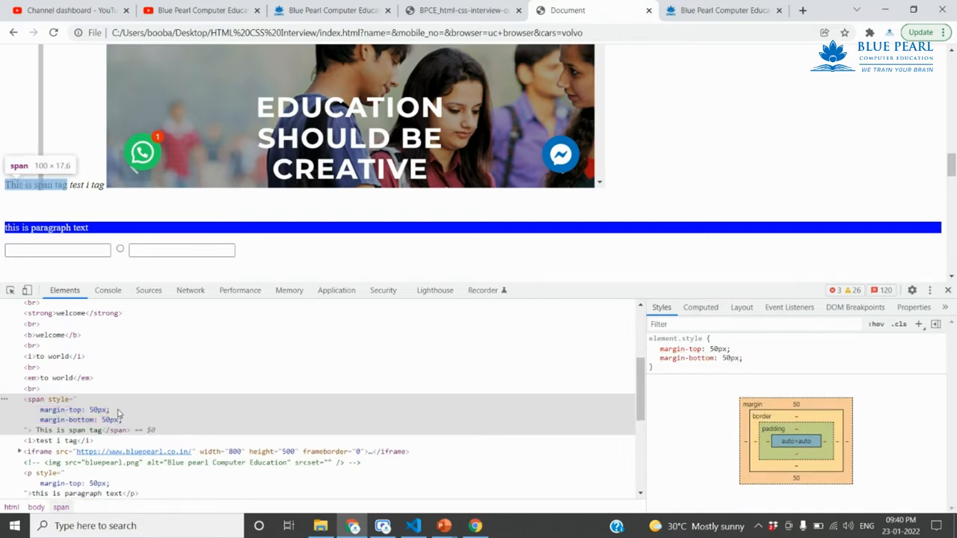
type("padding-bottom: 50px;")
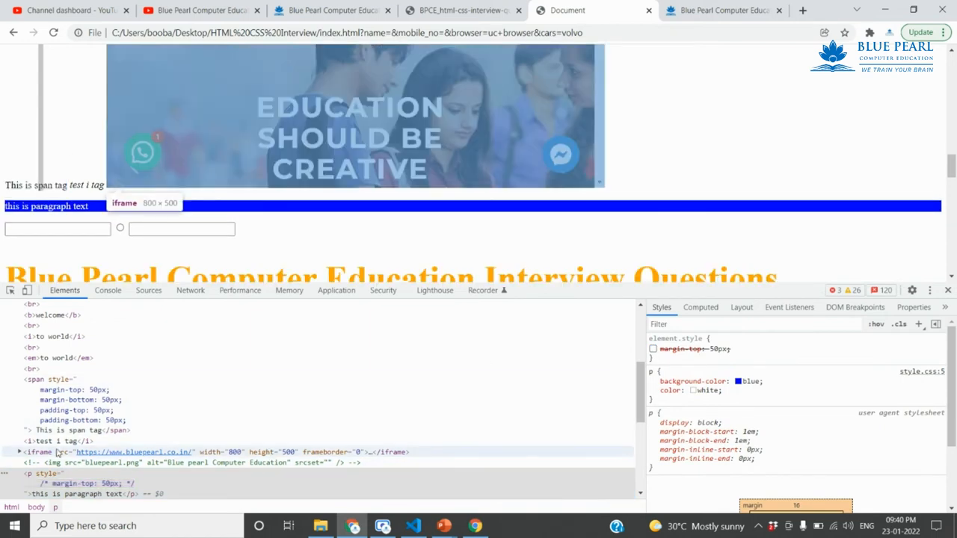
- Reselect the span element to extend its inline styles
left_click(45, 380)
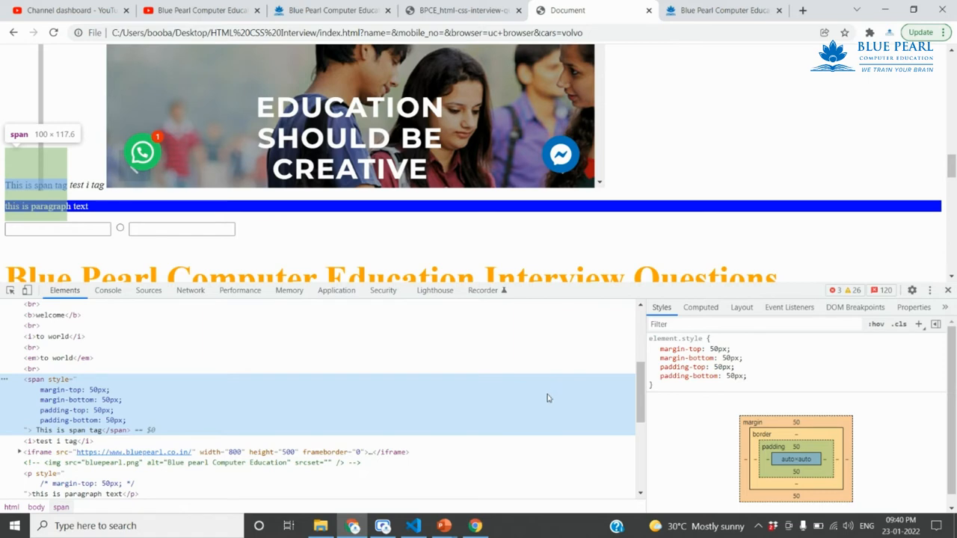
mouse_move(108, 248)
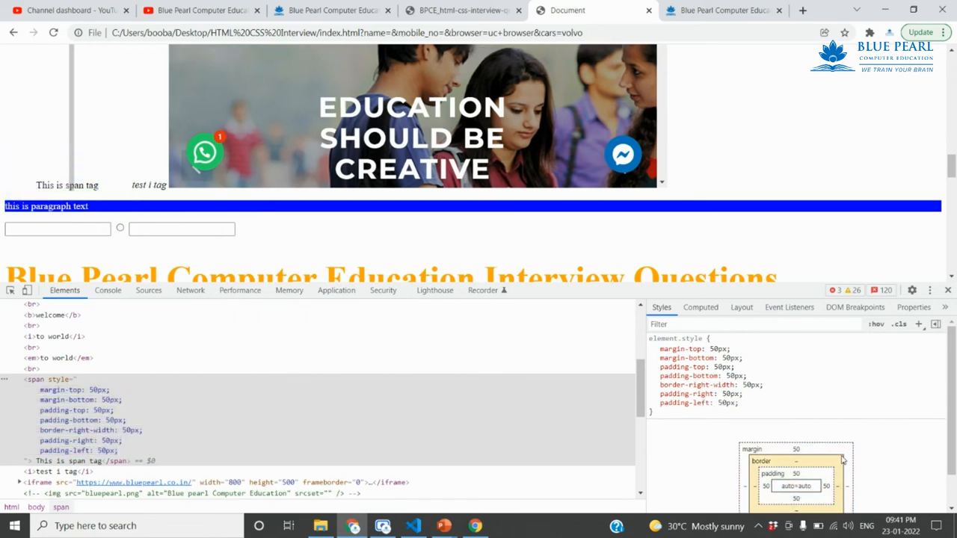
- Return to the PDF and highlight question 38's answer about inline elements
left_click(460, 9)
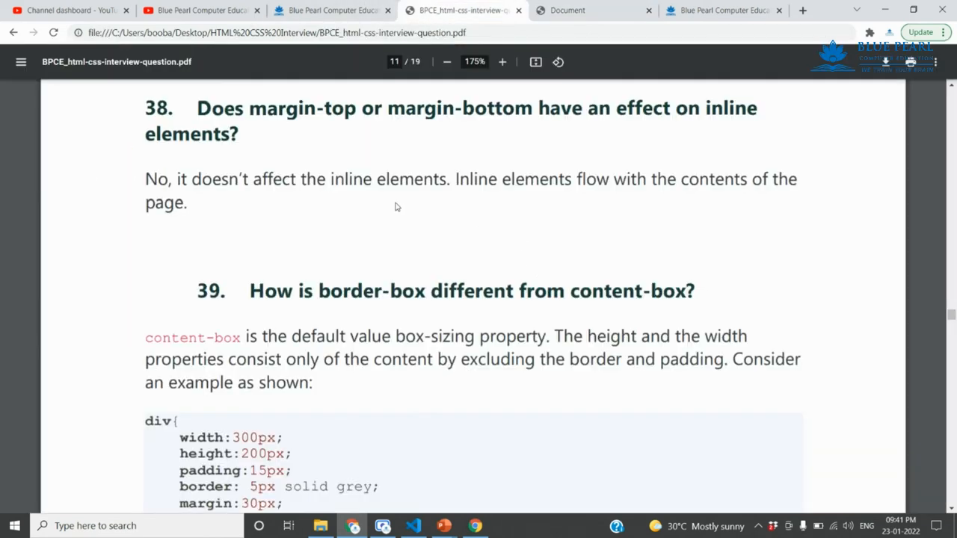
left_click_drag(268, 108, 537, 108)
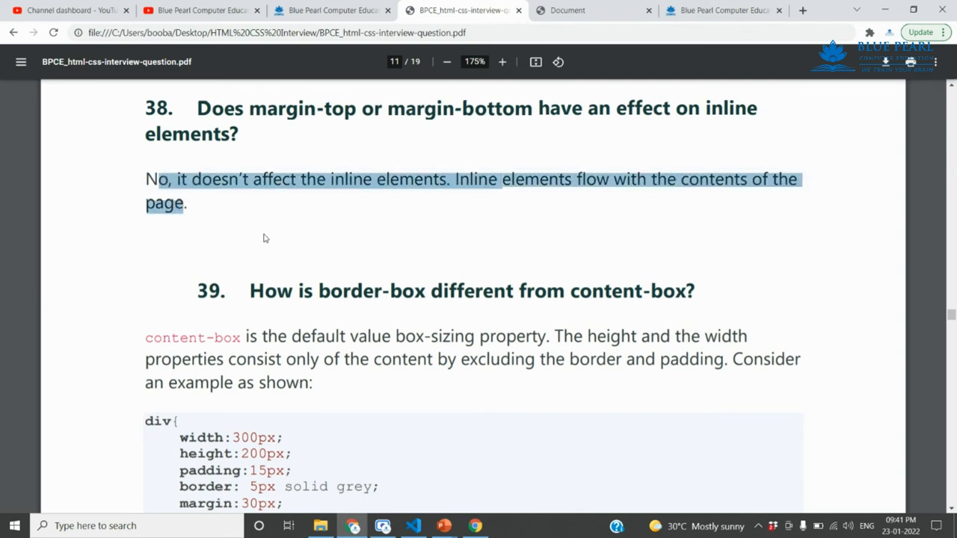
mouse_move(300, 227)
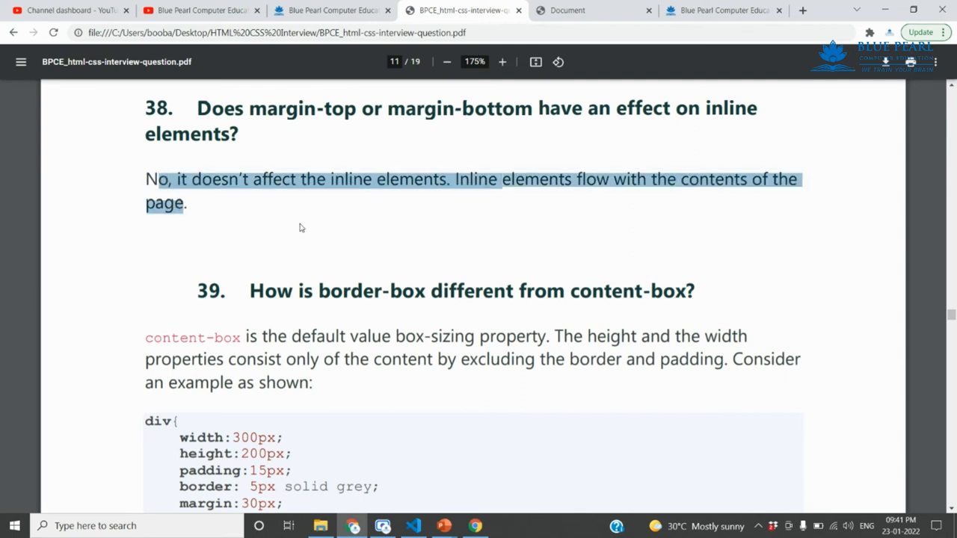